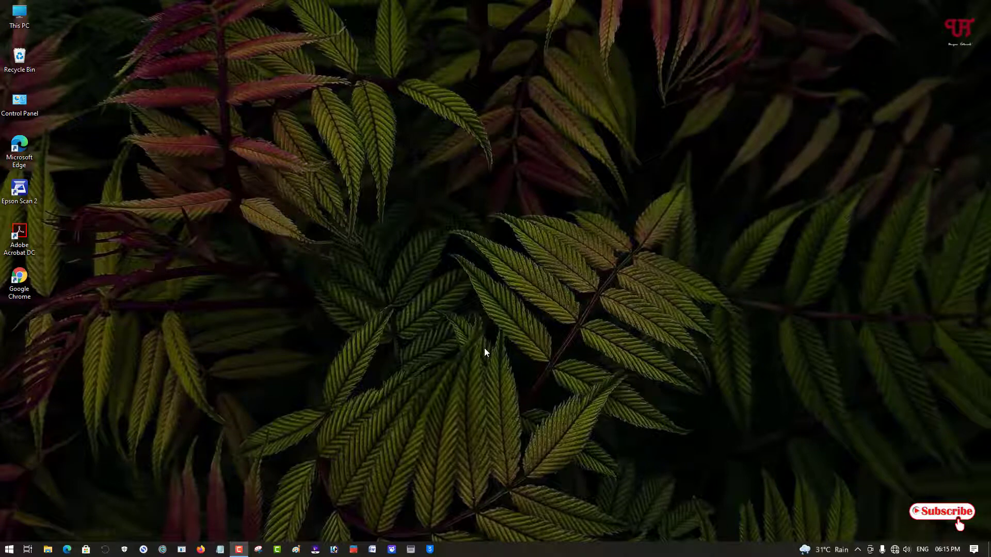
mouse_move(442, 344)
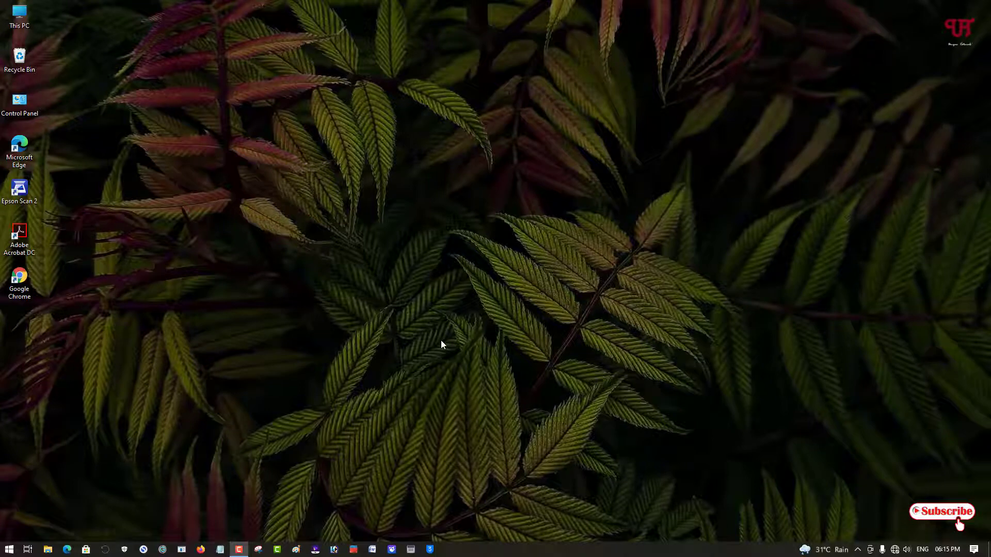
mouse_move(439, 365)
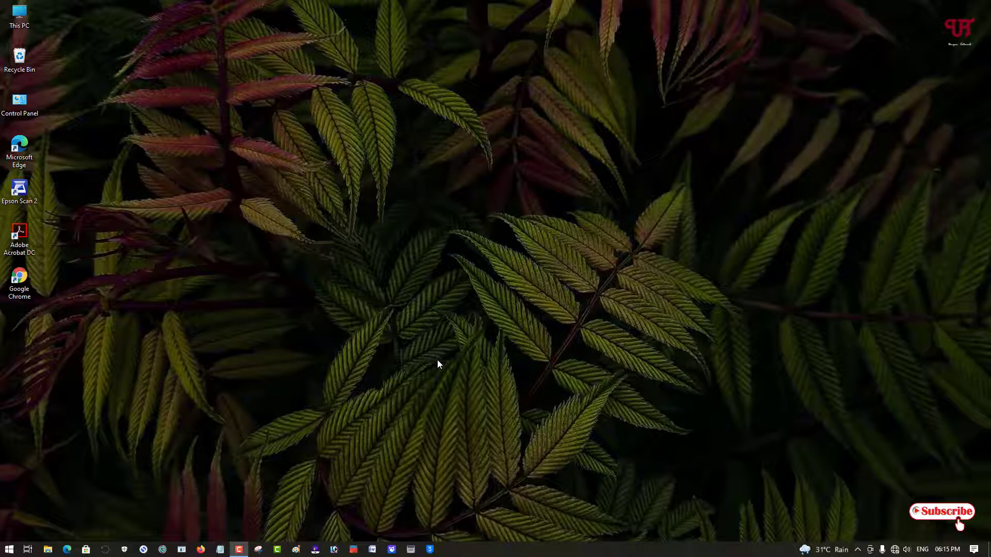
mouse_move(442, 372)
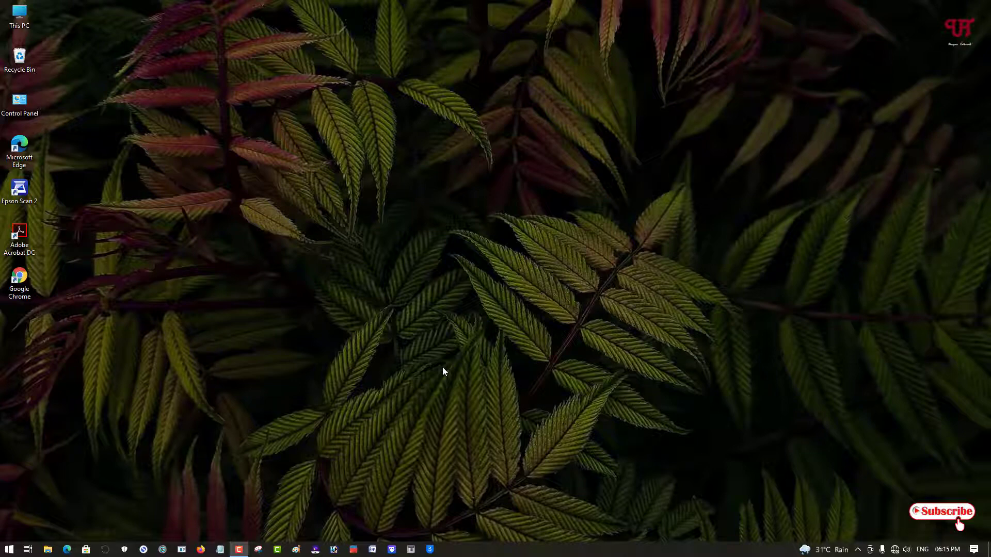
mouse_move(423, 371)
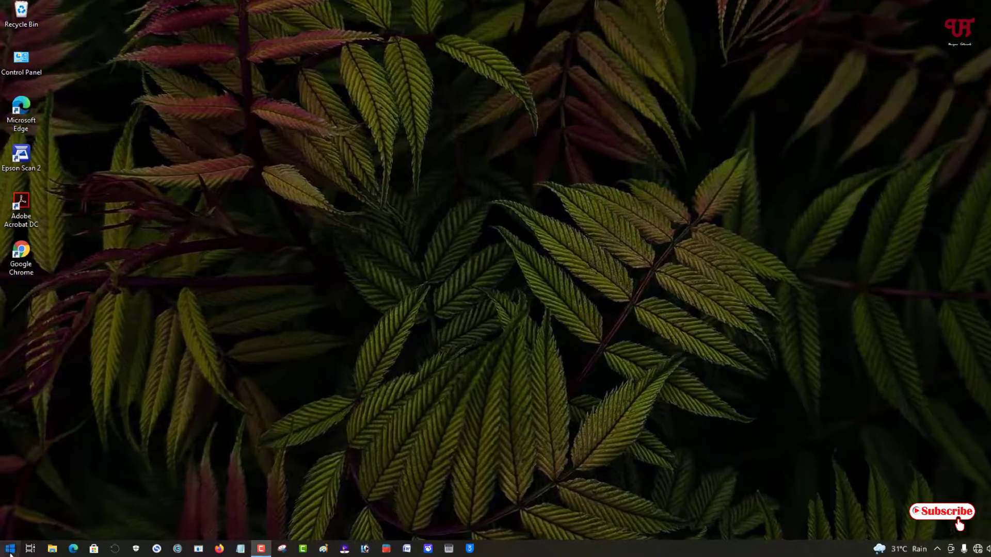
Search the Start menu for 'command' and run Command Prompt as administrator
left_click(9, 548)
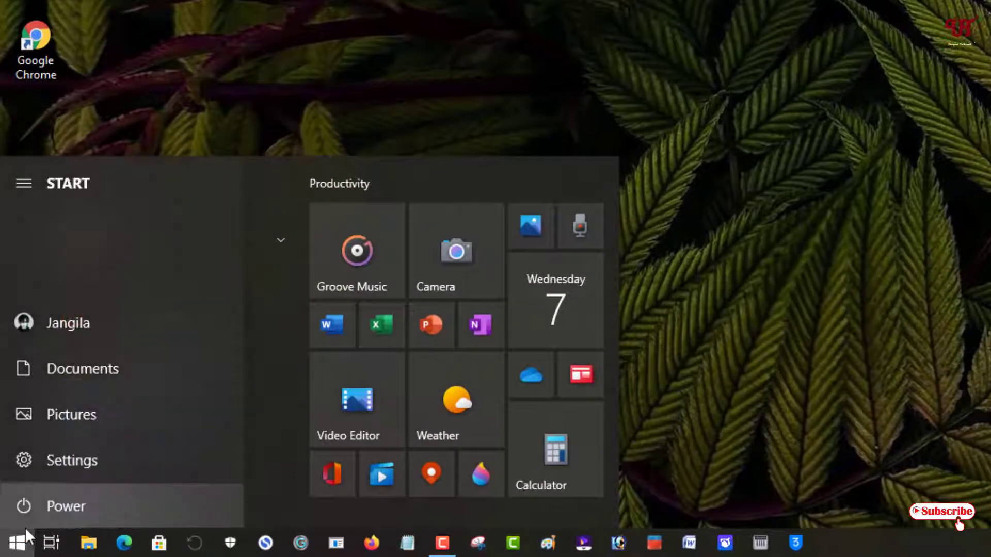
type("command")
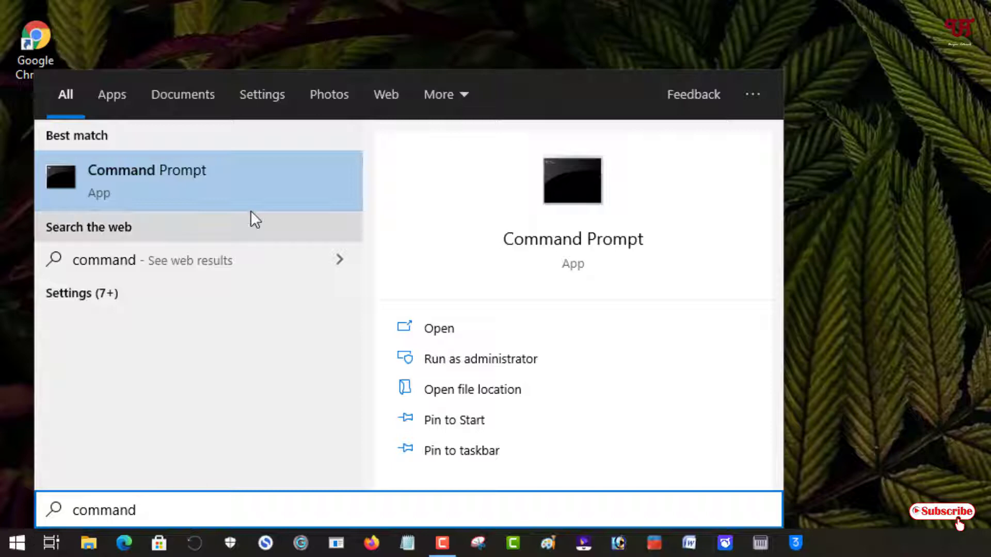
mouse_move(470, 373)
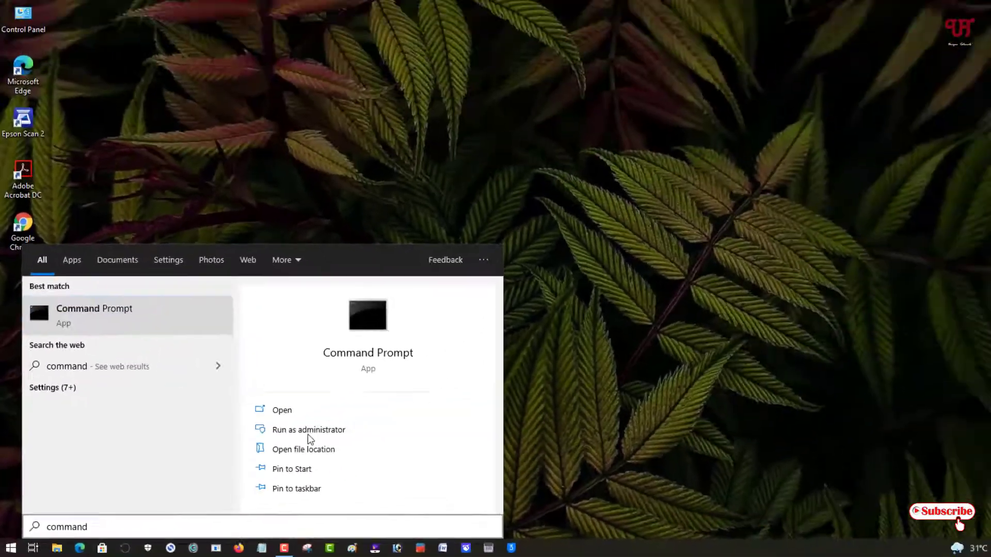
left_click(308, 430)
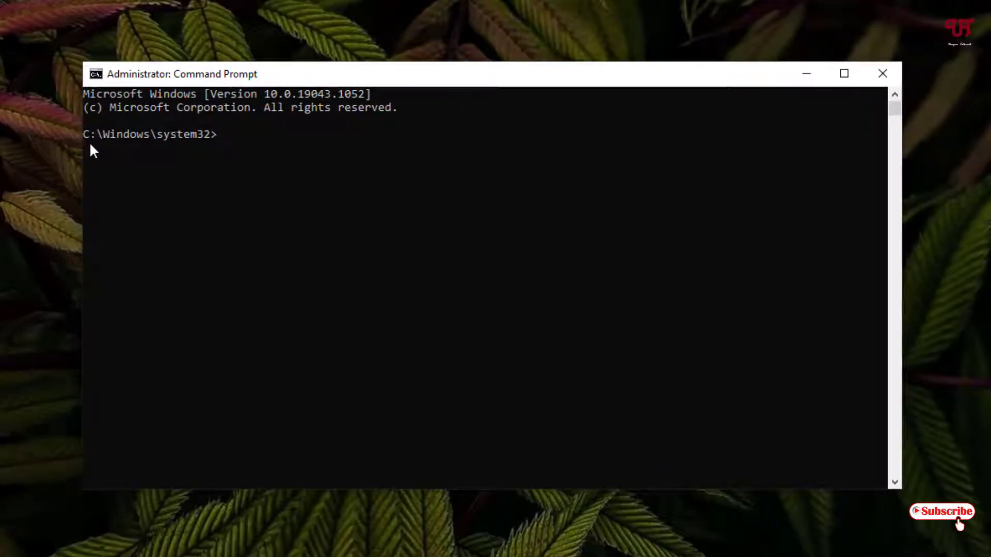
mouse_move(204, 155)
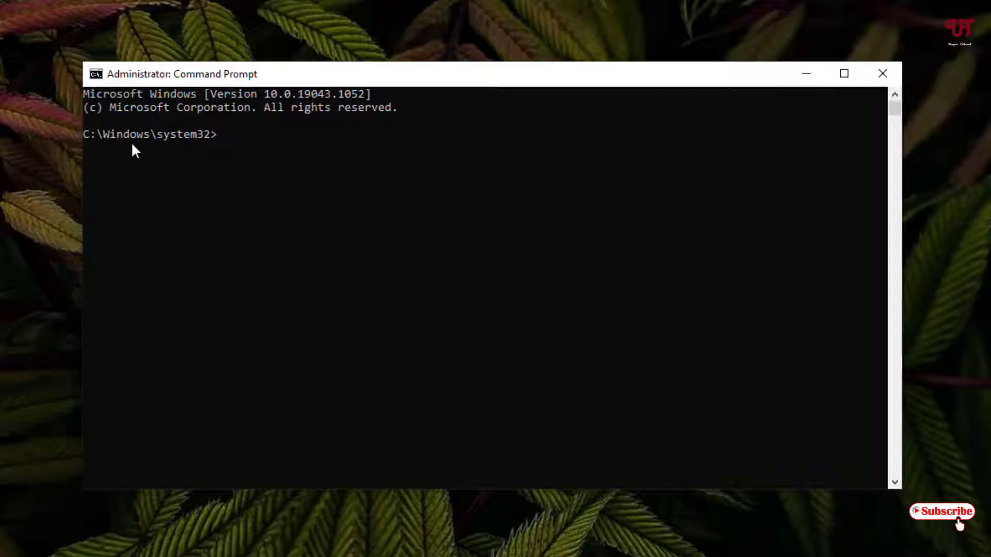
mouse_move(184, 155)
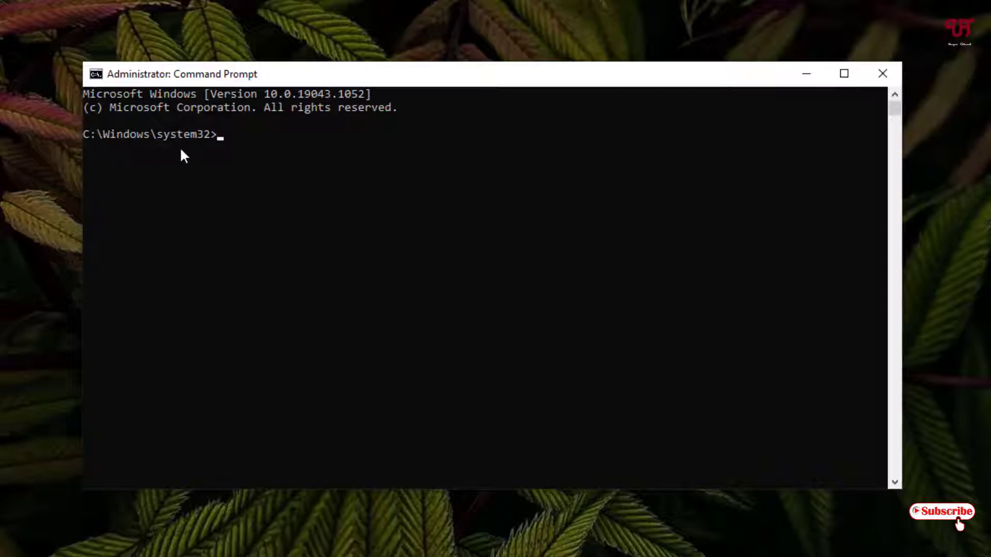
mouse_move(214, 172)
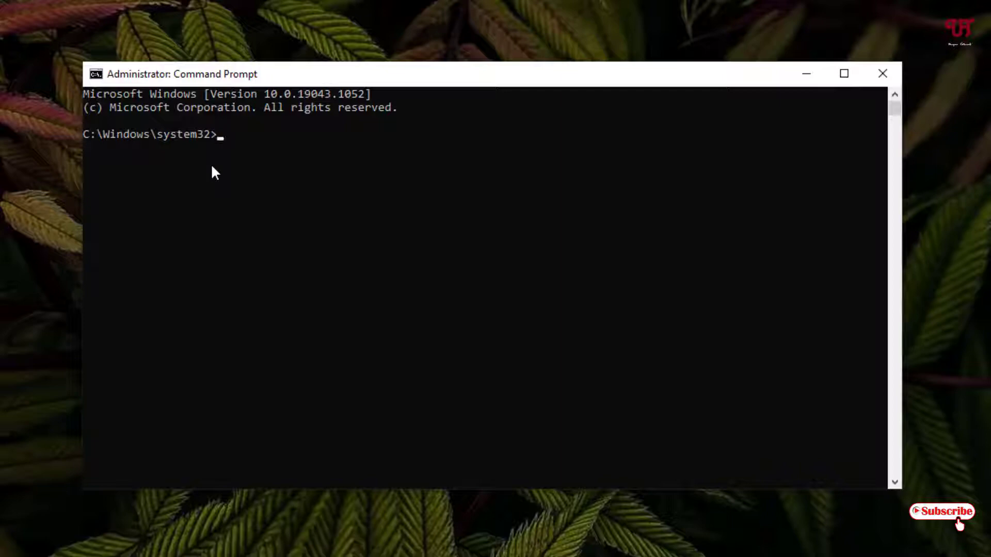
mouse_move(251, 174)
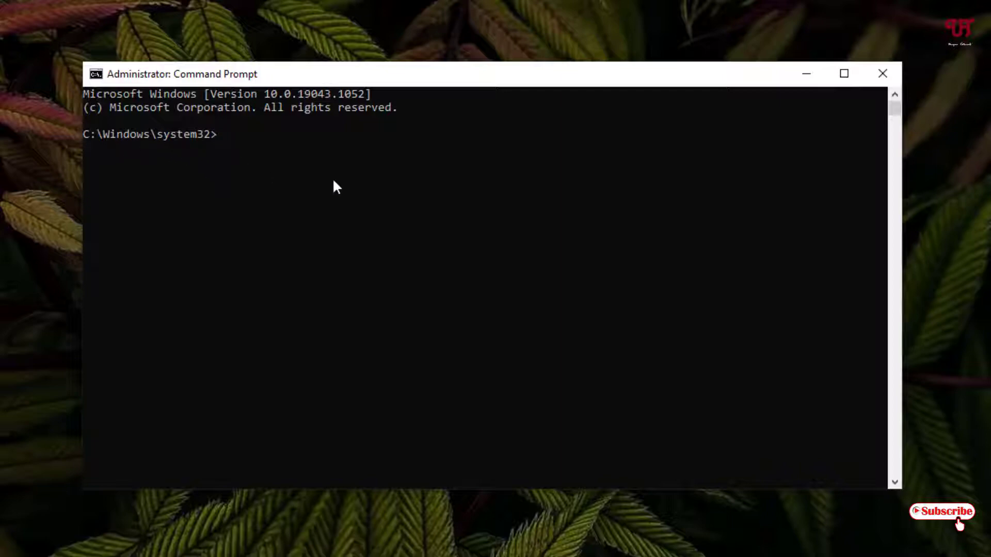
mouse_move(423, 165)
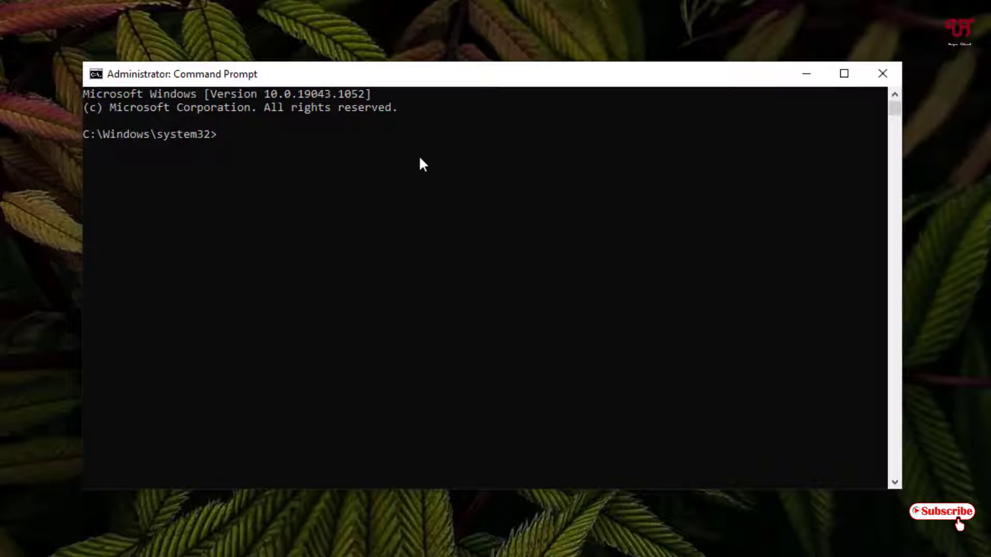
mouse_move(284, 162)
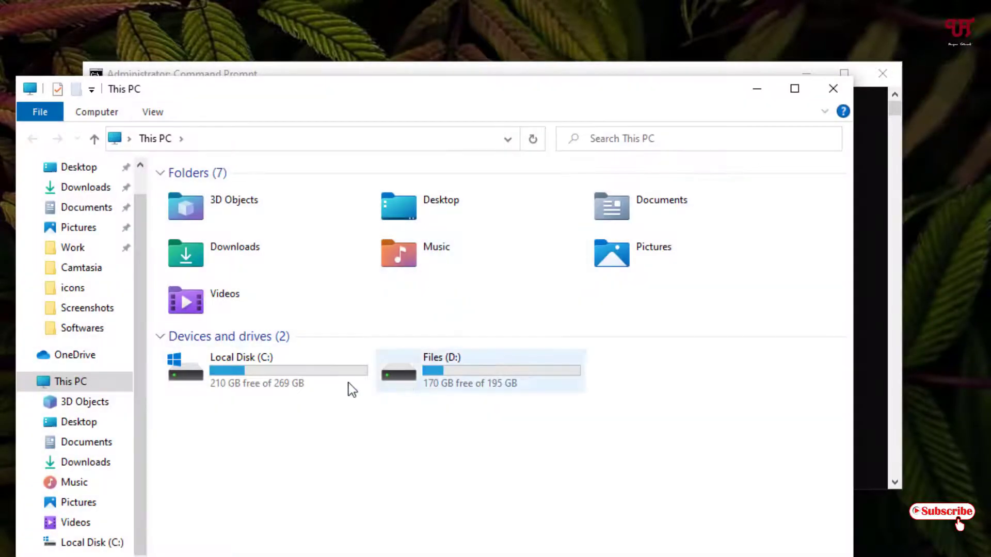
mouse_move(563, 359)
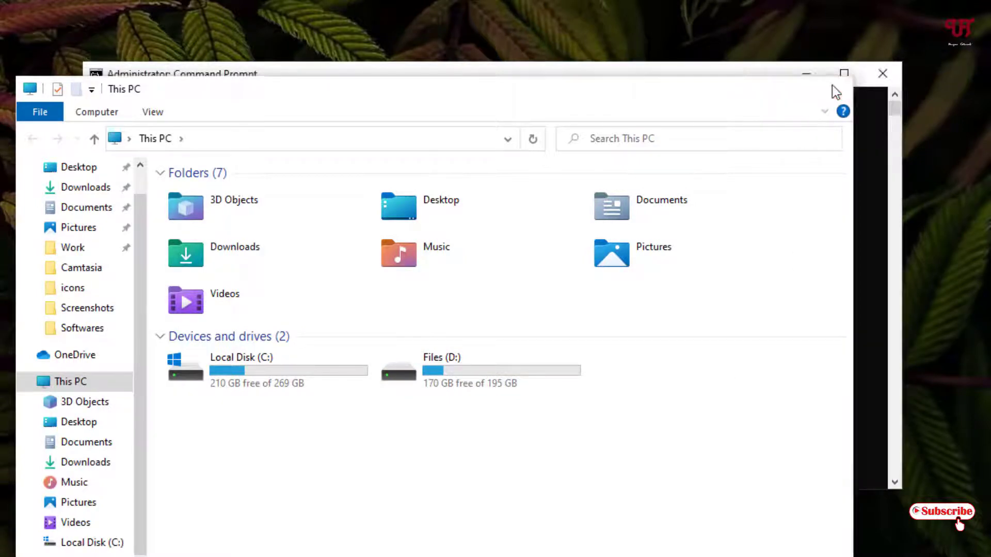
Close the This PC File Explorer window
left_click(183, 74)
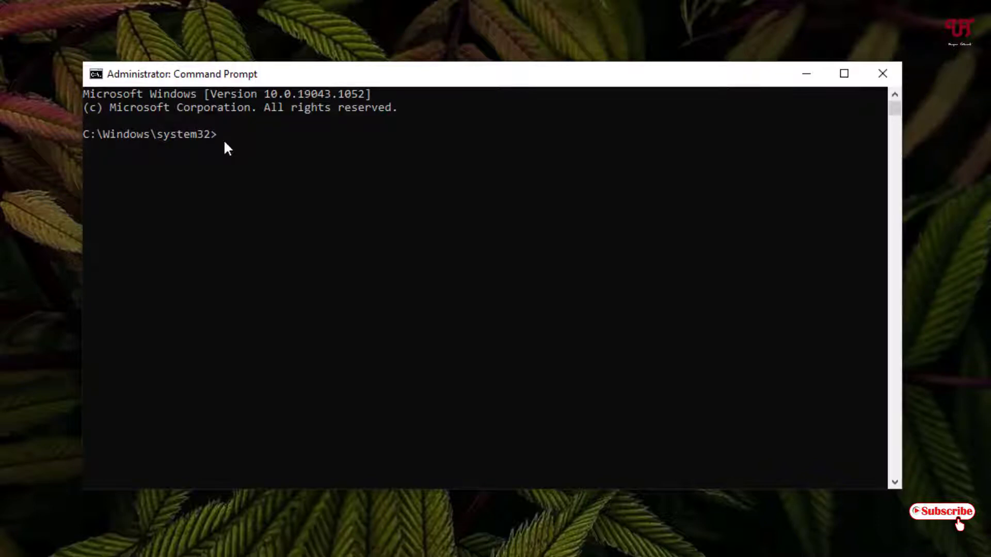
Enter D: at the prompt to change to drive D
type("D")
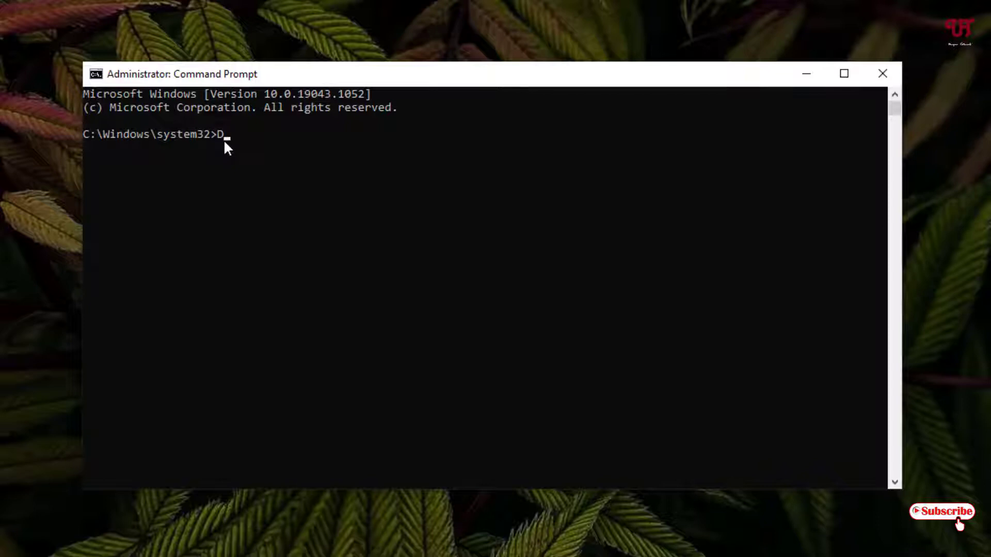
type(":")
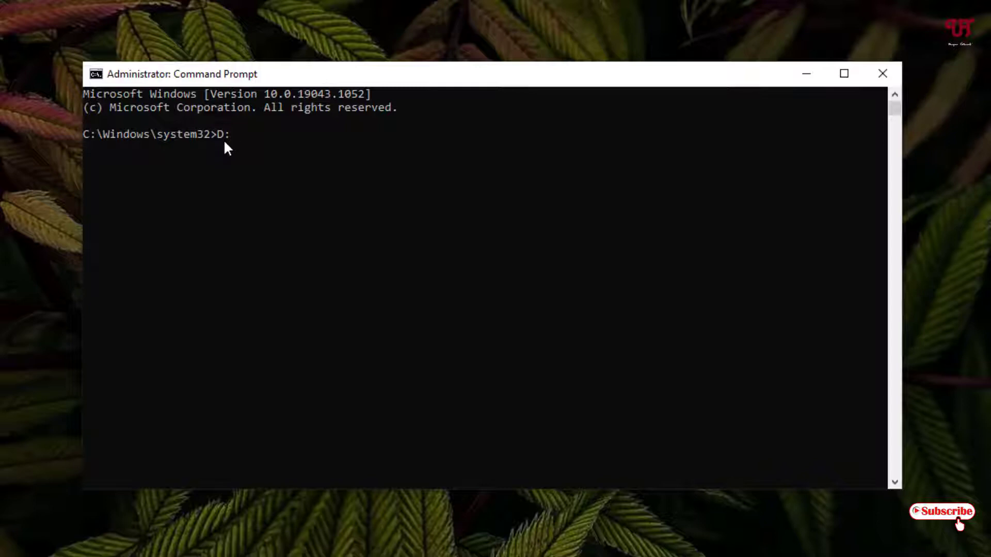
key("enter")
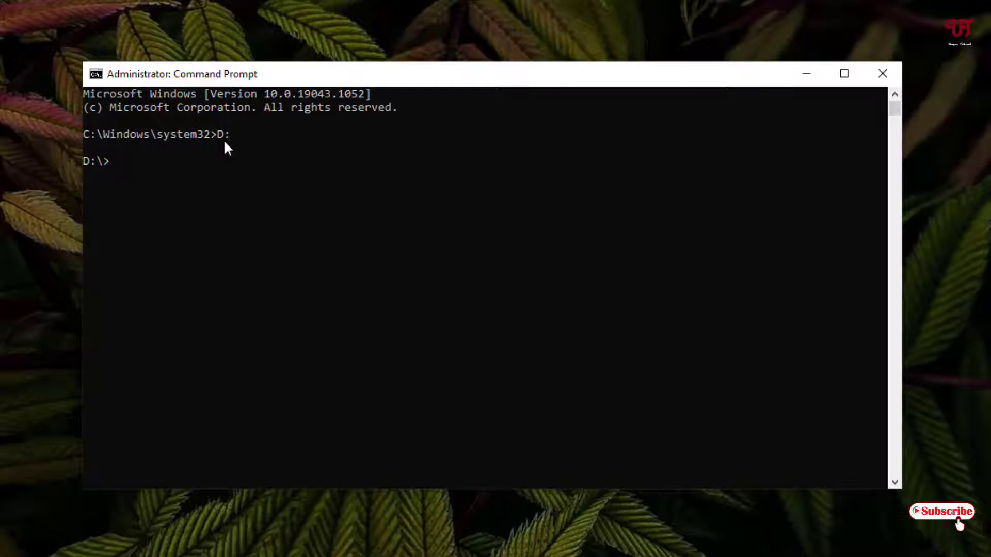
Type the command 'dir /S /A:H>hidden.txt' at the D:\> prompt
type("dir")
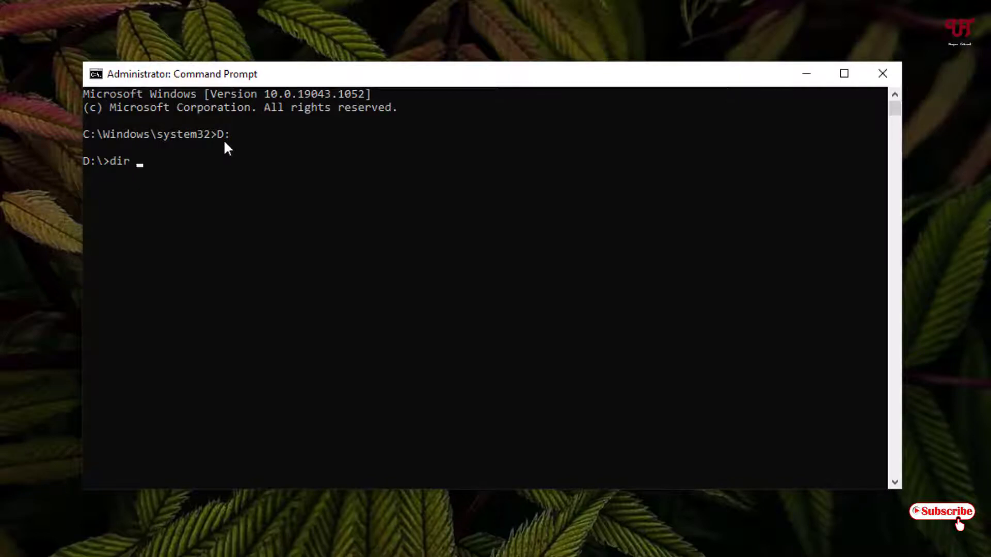
type("/")
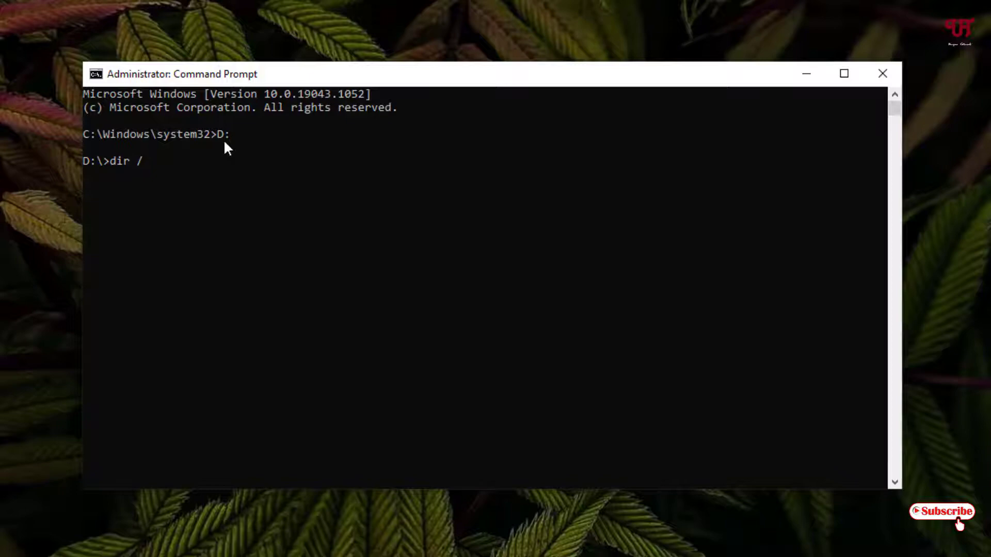
type("S")
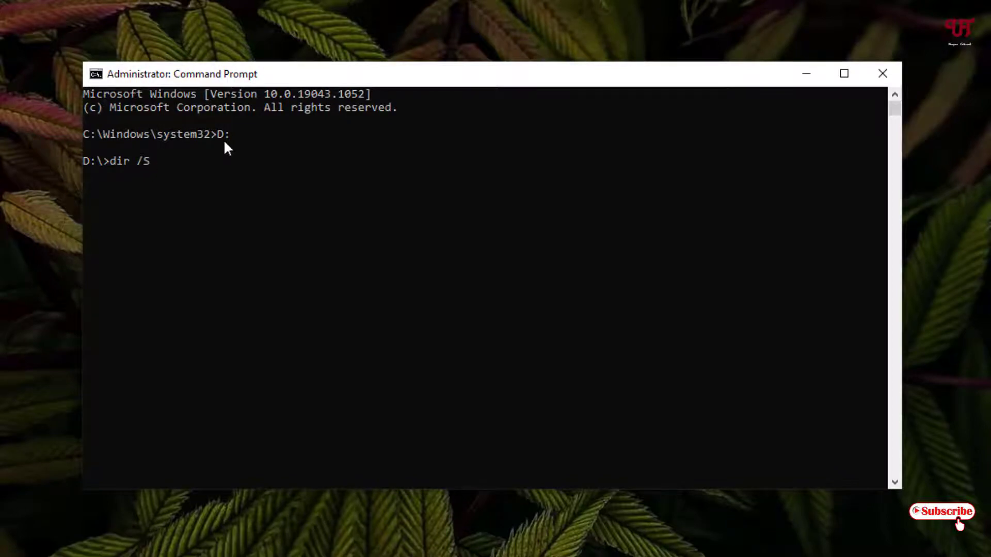
type("/")
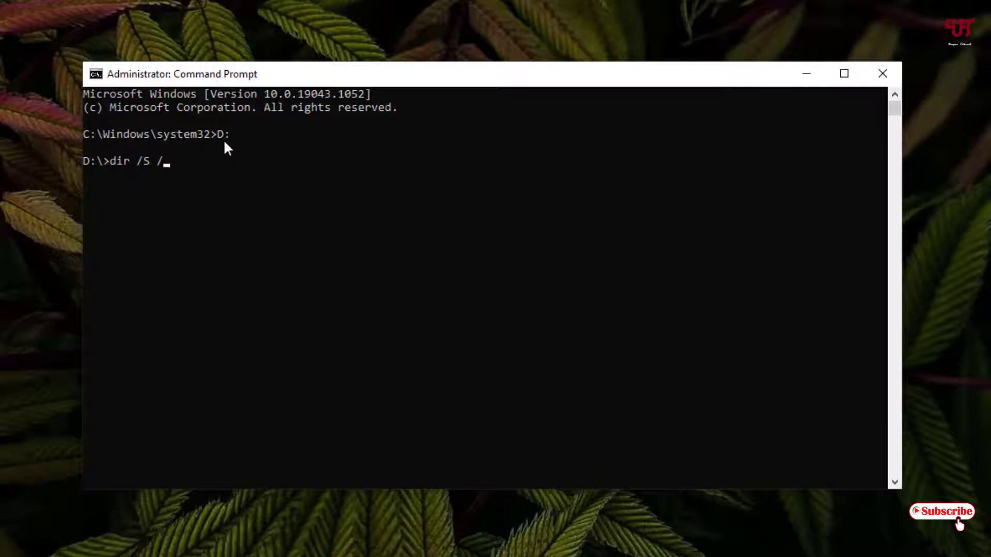
type("A:")
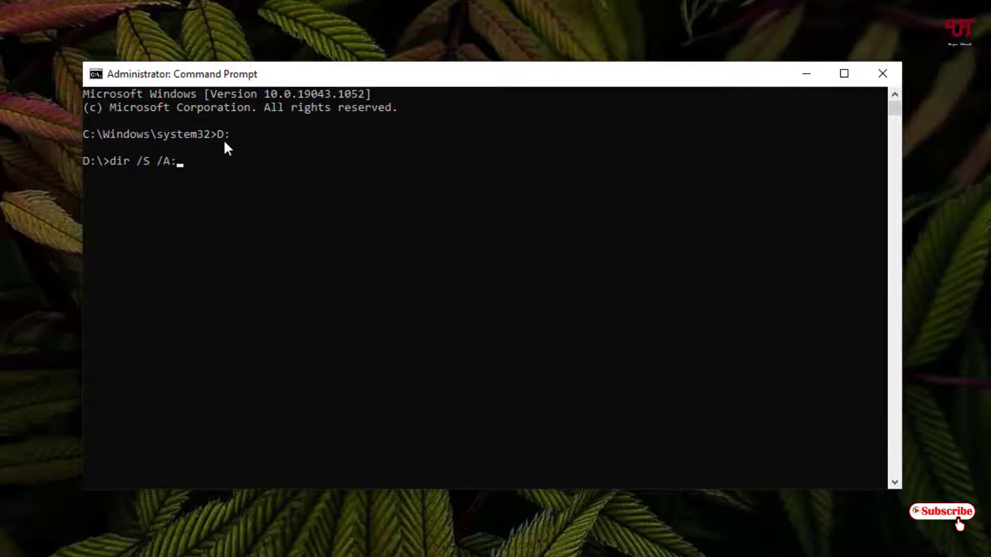
type("H>")
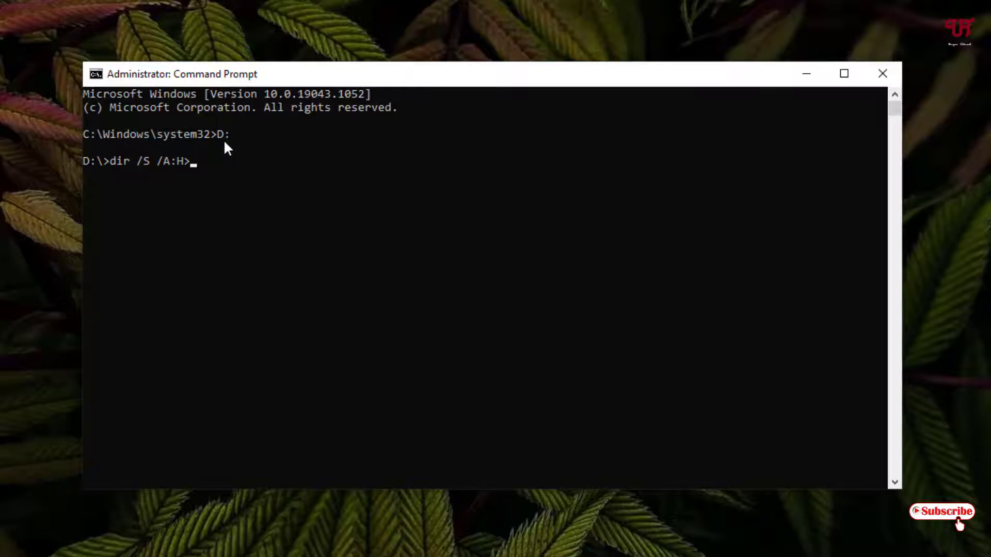
type("hidde")
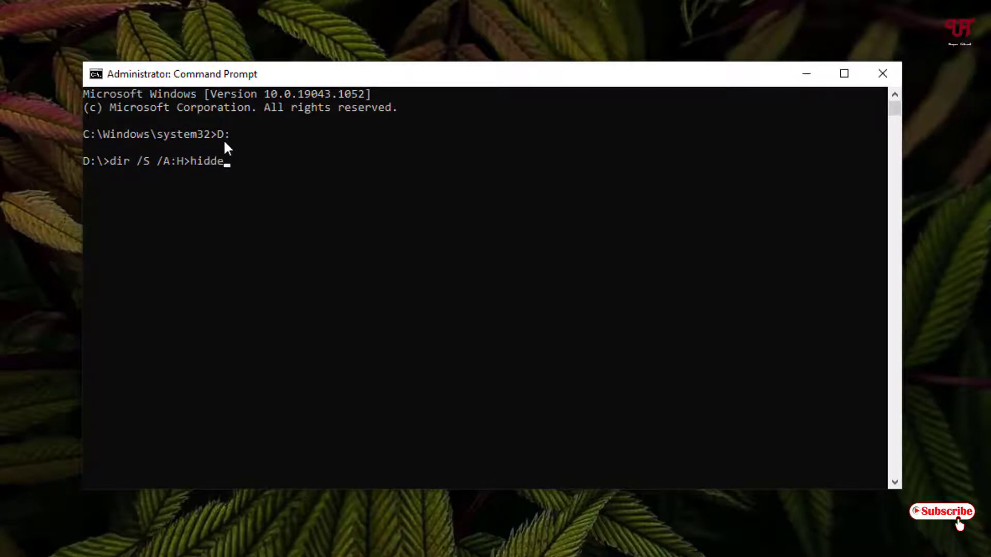
type("n.t")
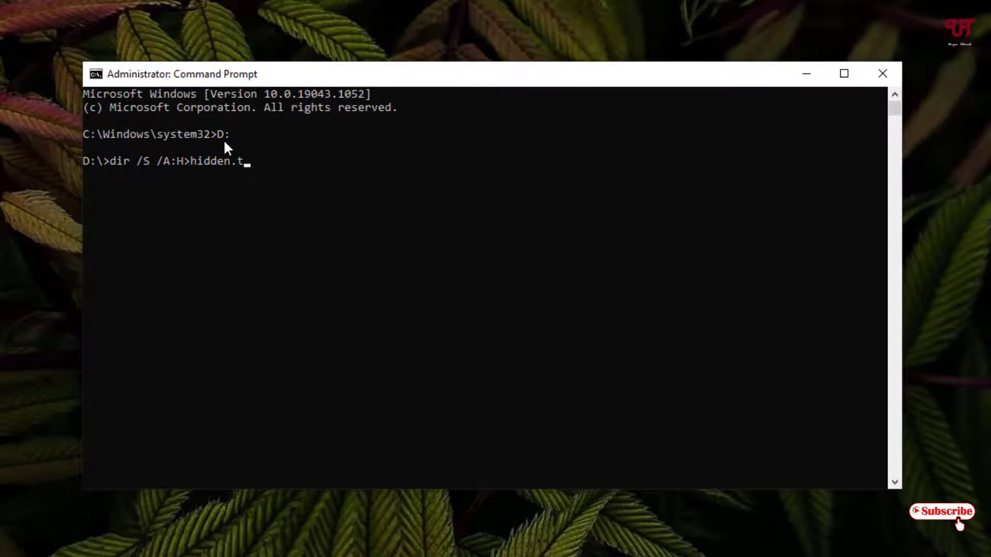
type("xt")
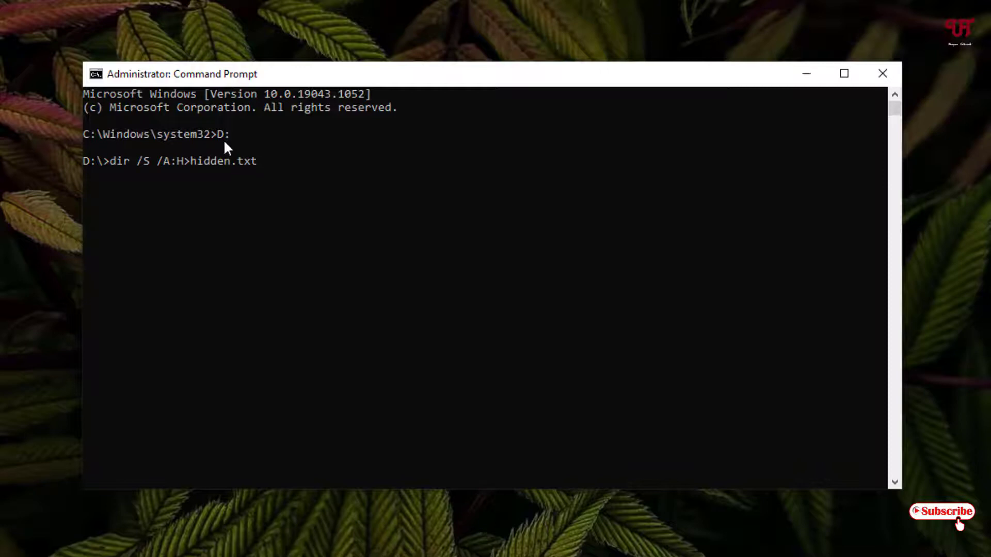
mouse_move(108, 164)
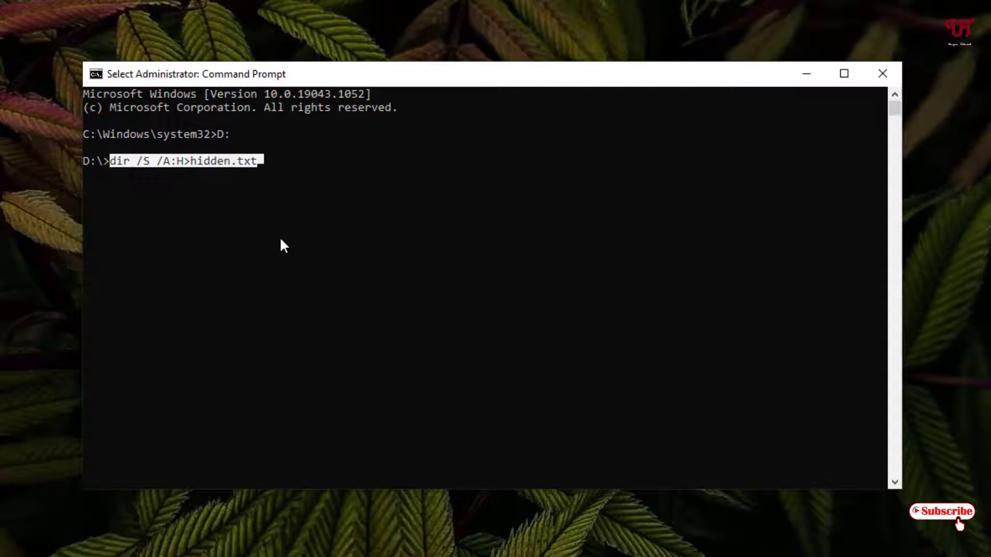
mouse_move(301, 200)
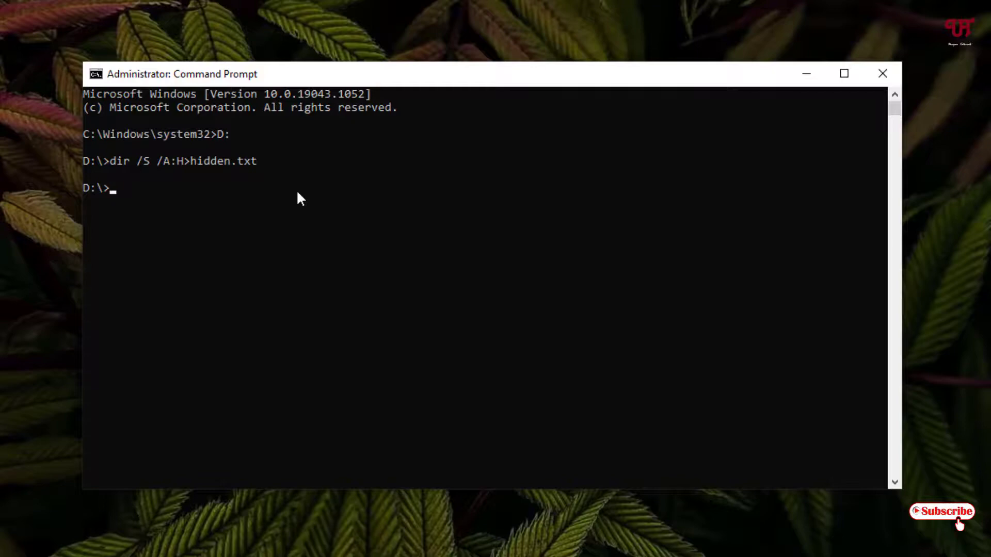
mouse_move(883, 73)
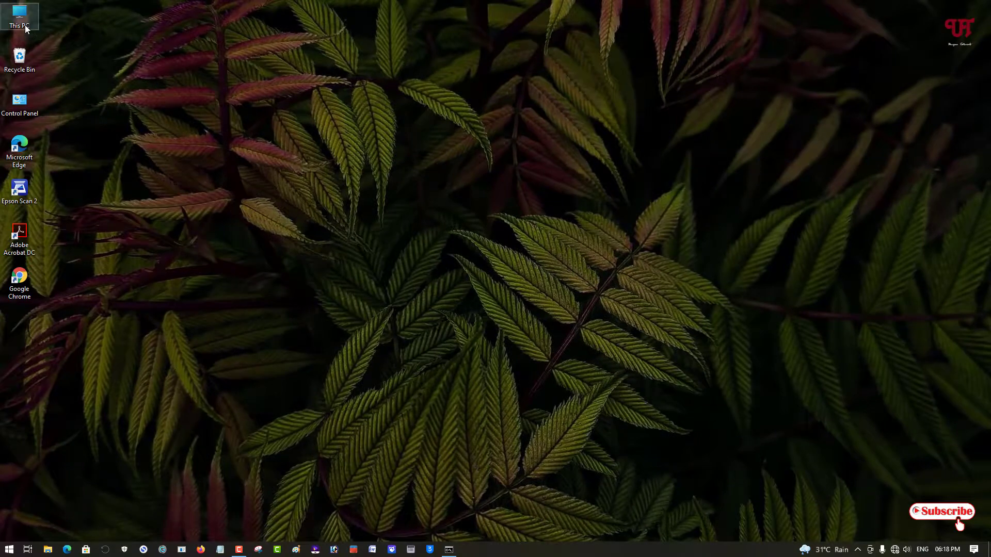
Browse This PC to Files (D:) and open hidden.txt in Notepad
double_click(19, 12)
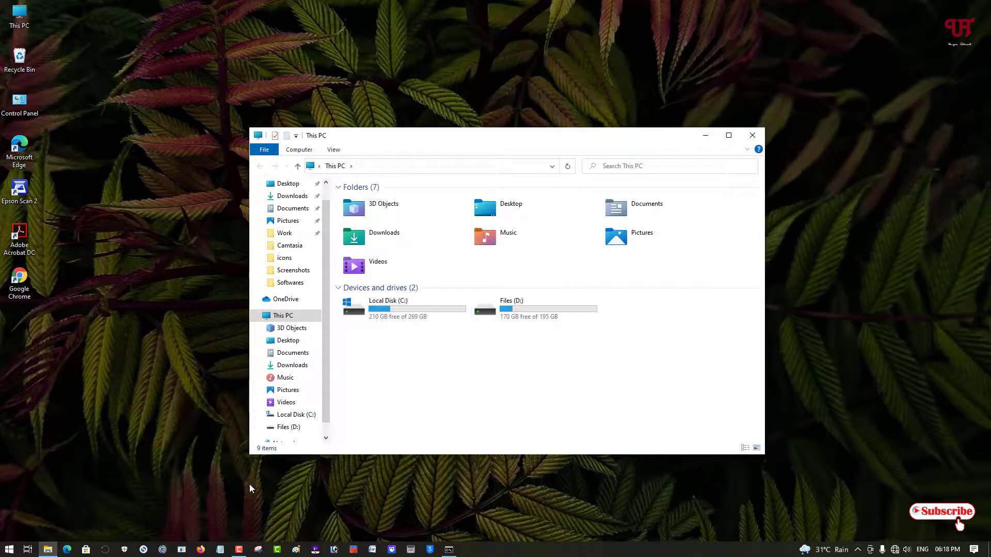
left_click(448, 549)
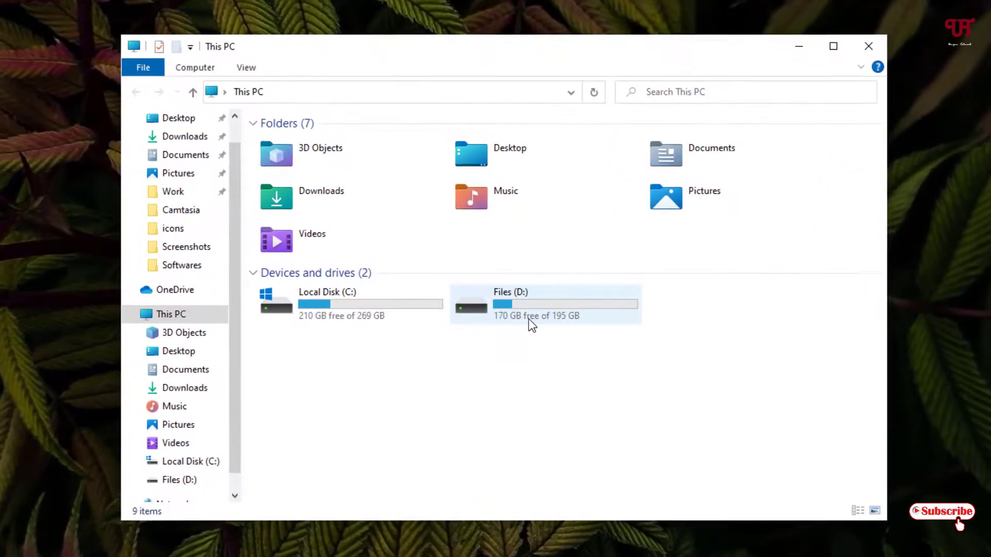
double_click(533, 303)
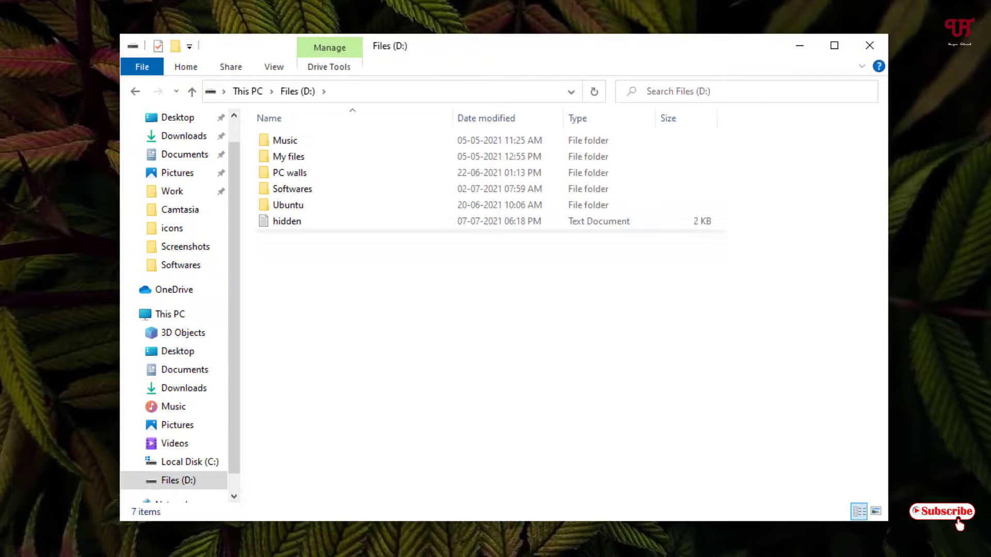
left_click(287, 221)
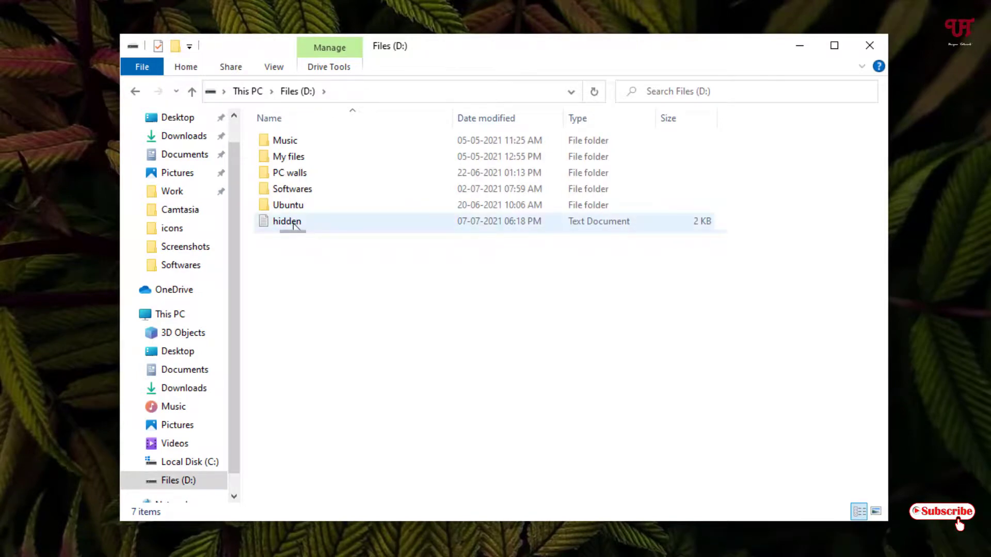
double_click(286, 221)
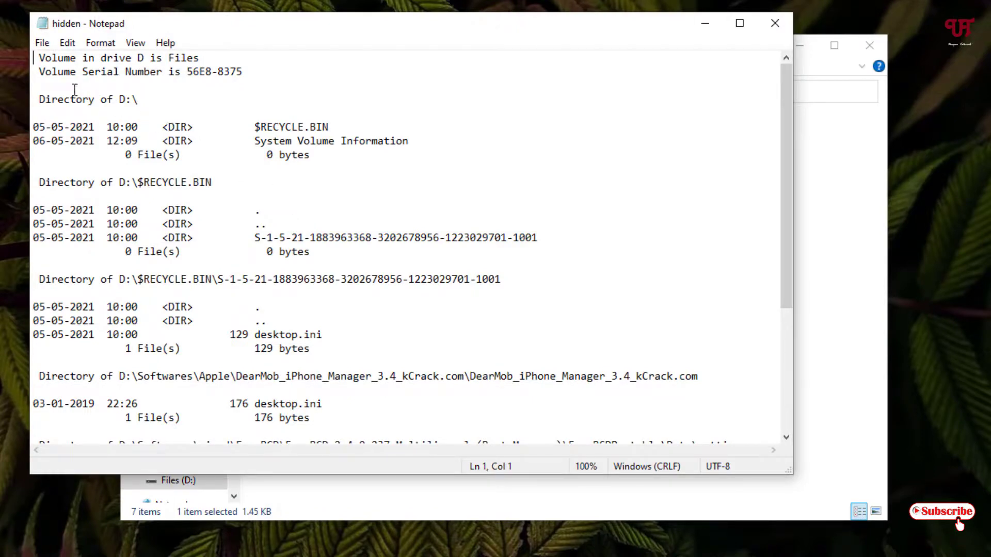
scroll("down", 3)
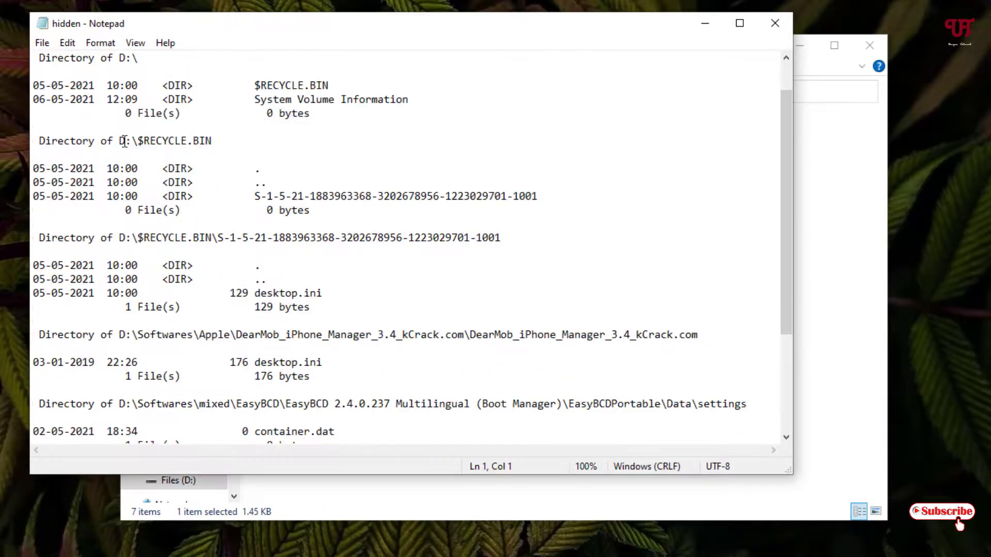
scroll("down", 3)
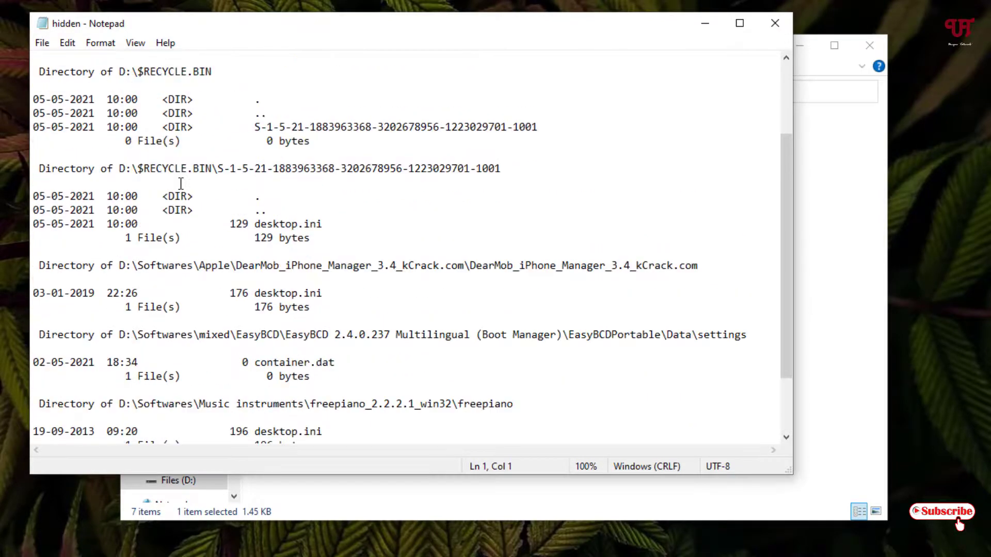
scroll("down", 3)
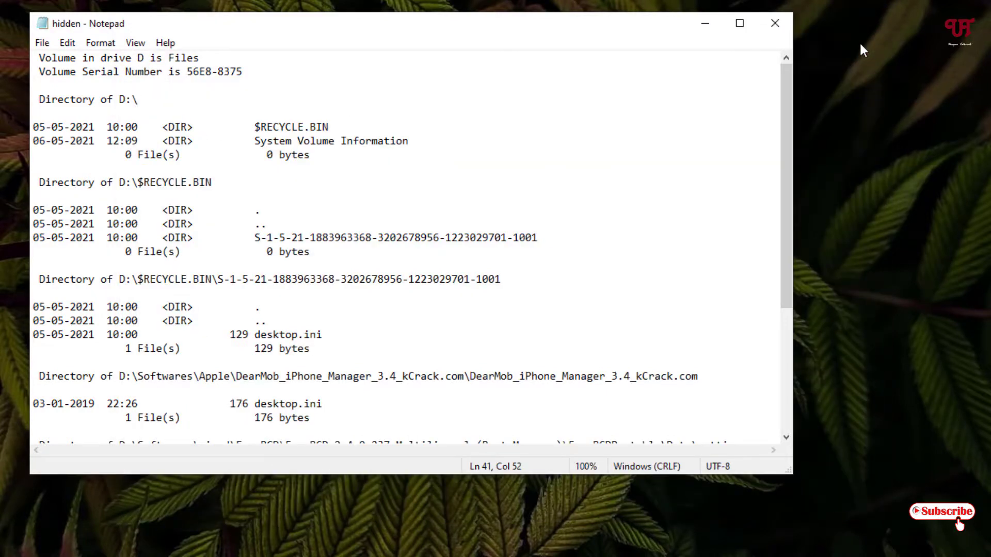
mouse_move(825, 67)
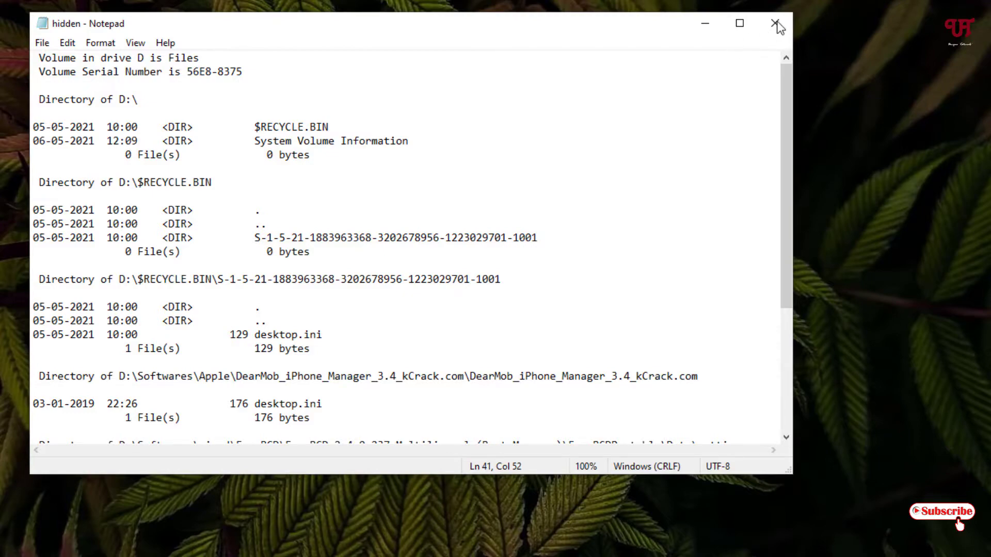
Close the Notepad listing of hidden.txt and the Command Prompt window
left_click(777, 25)
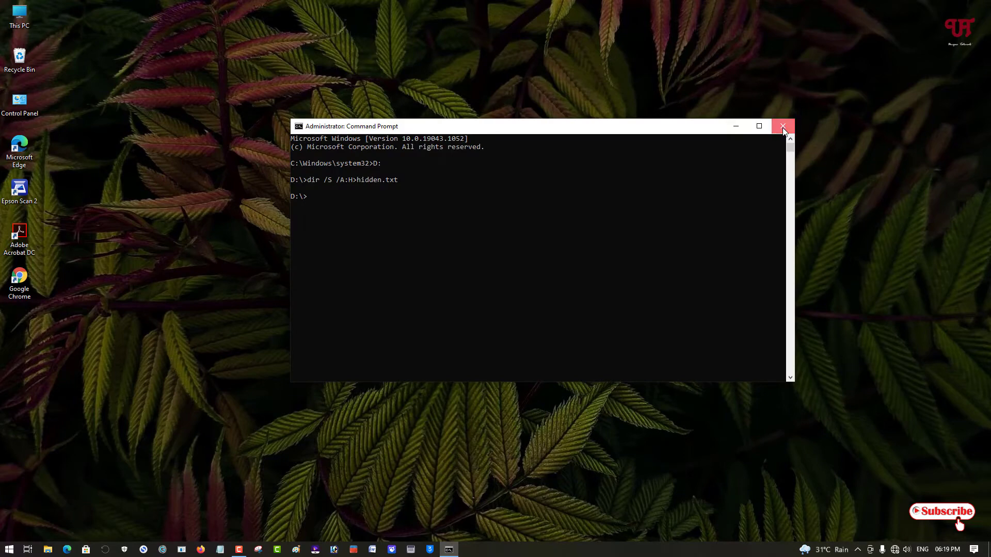
left_click(783, 126)
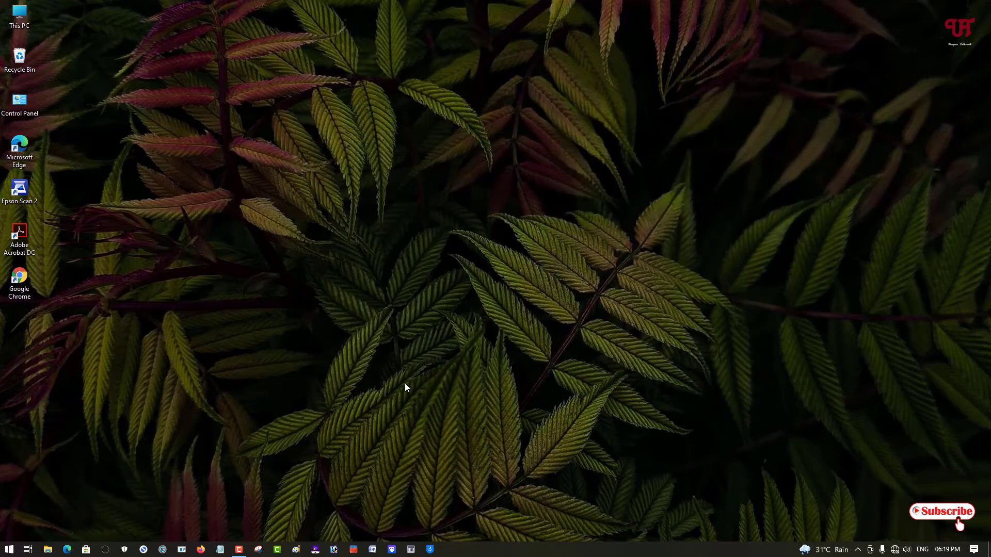